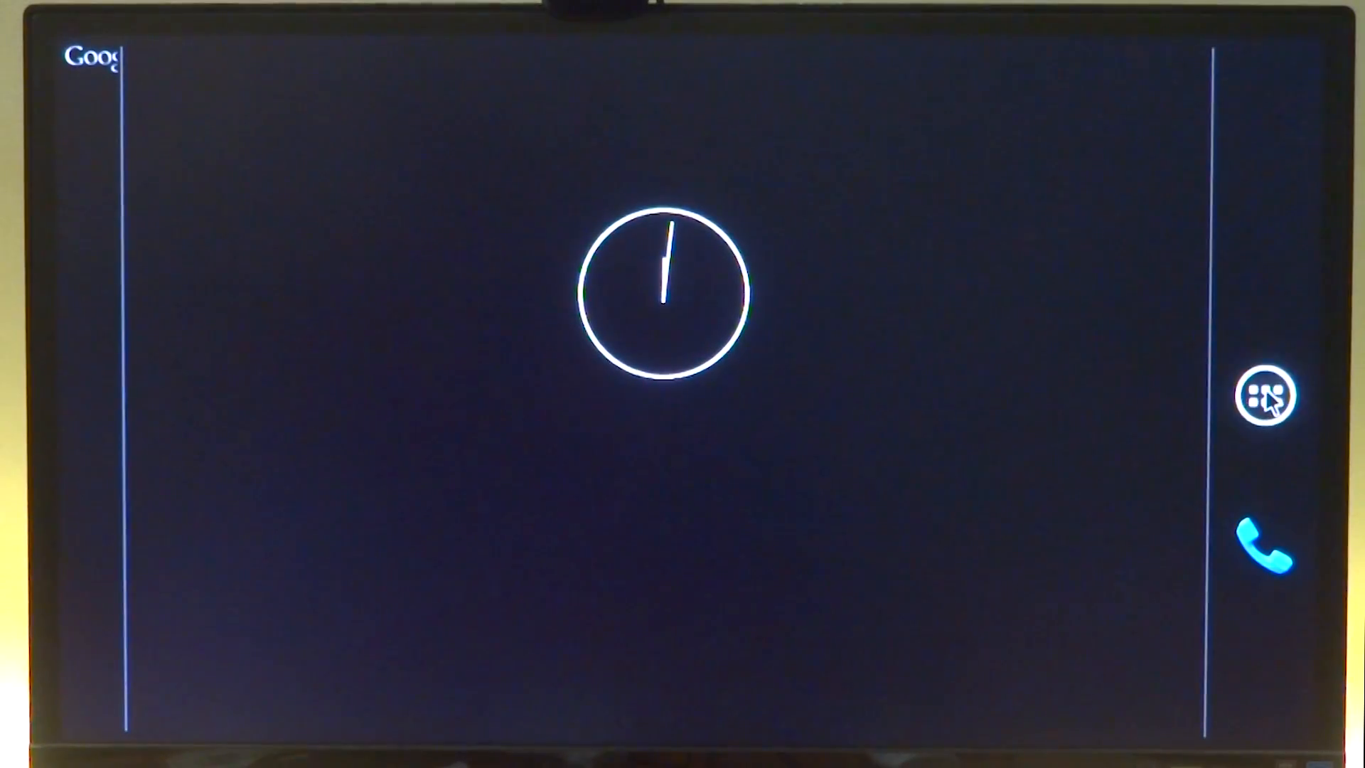
# Launch the Settings app from the home screen's app drawer
pyautogui.click(1262, 397)
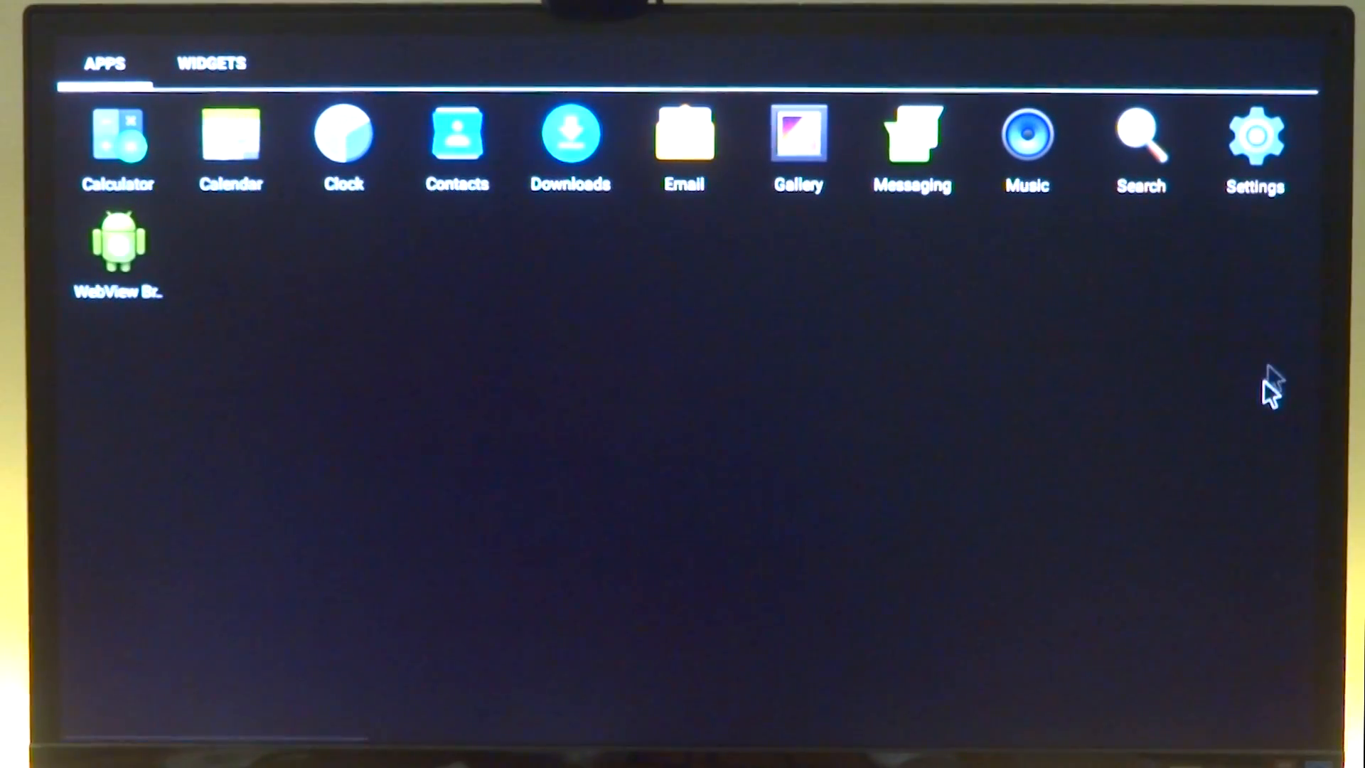
pyautogui.click(1254, 135)
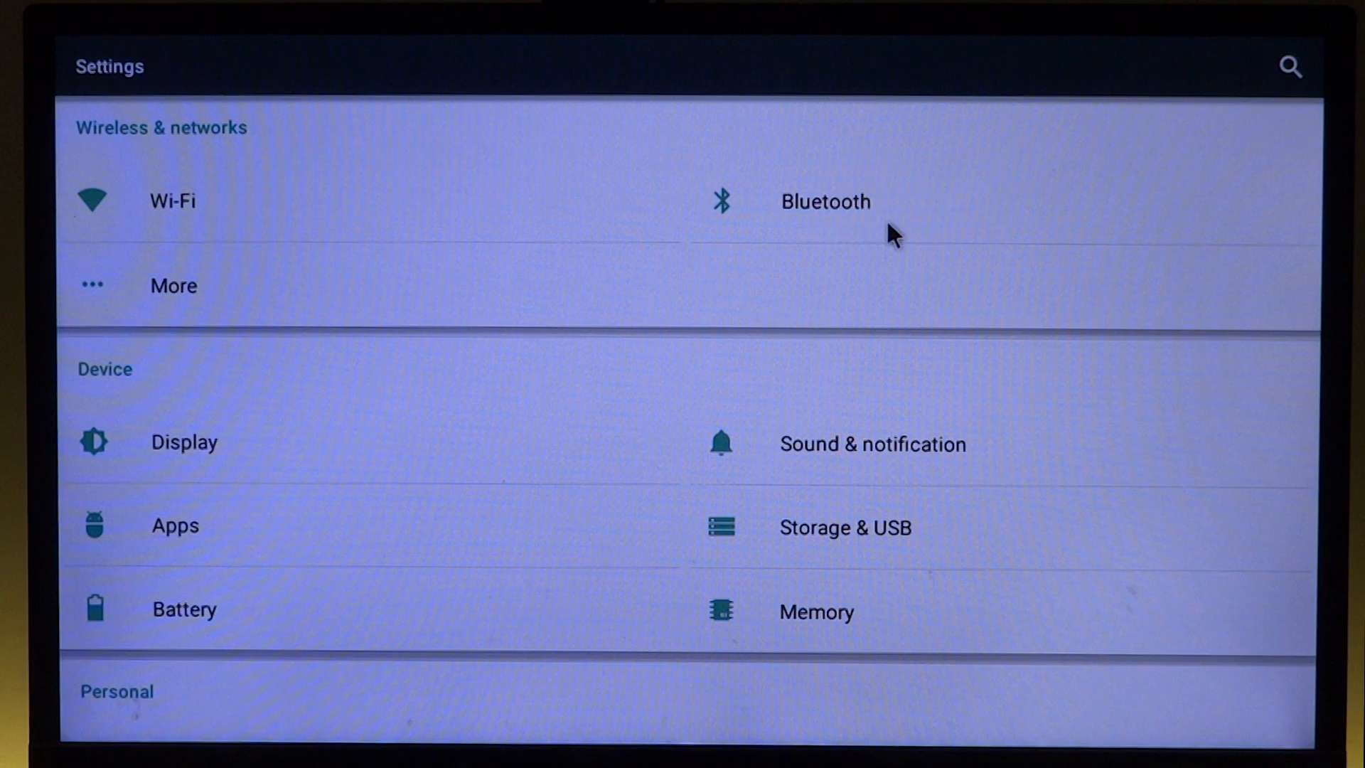
pyautogui.moveTo(902, 173)
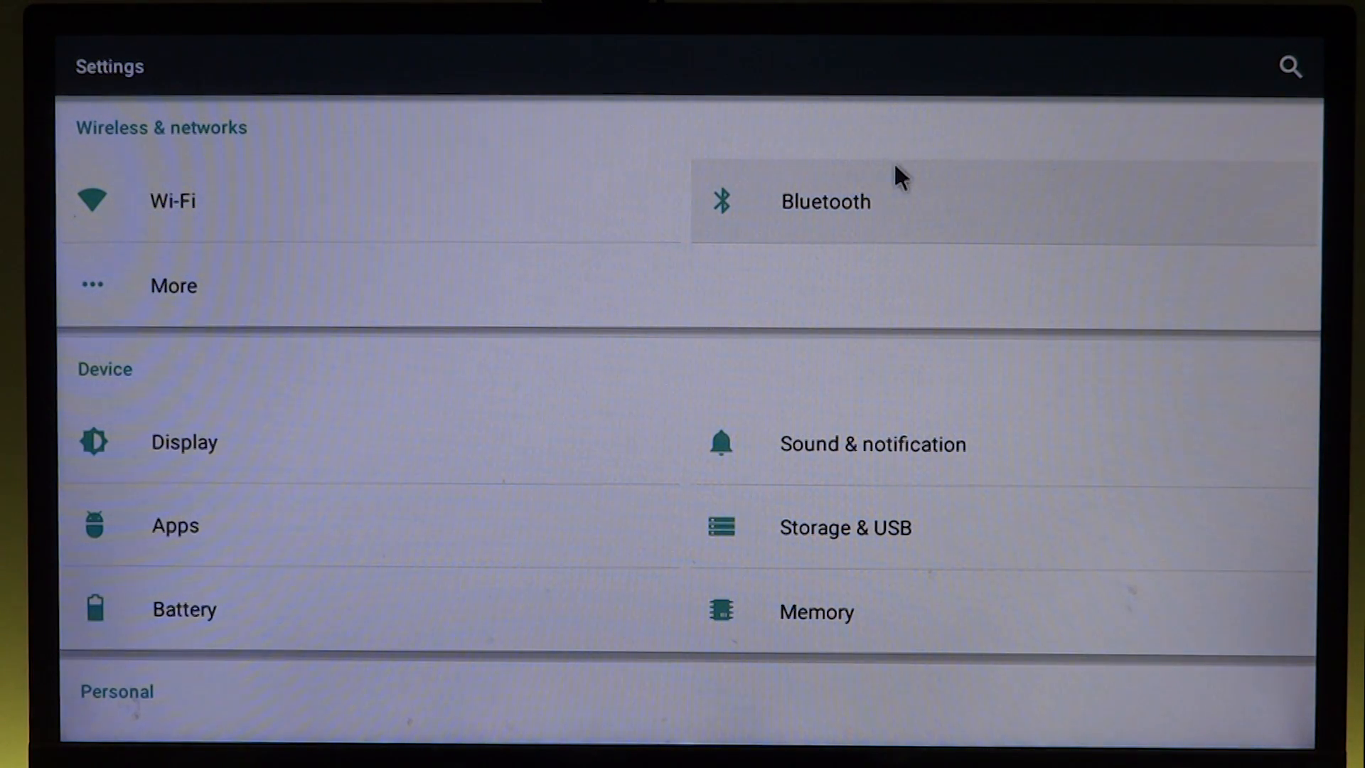
# Enter Bluetooth settings and let the scan for nearby devices run
pyautogui.click(825, 200)
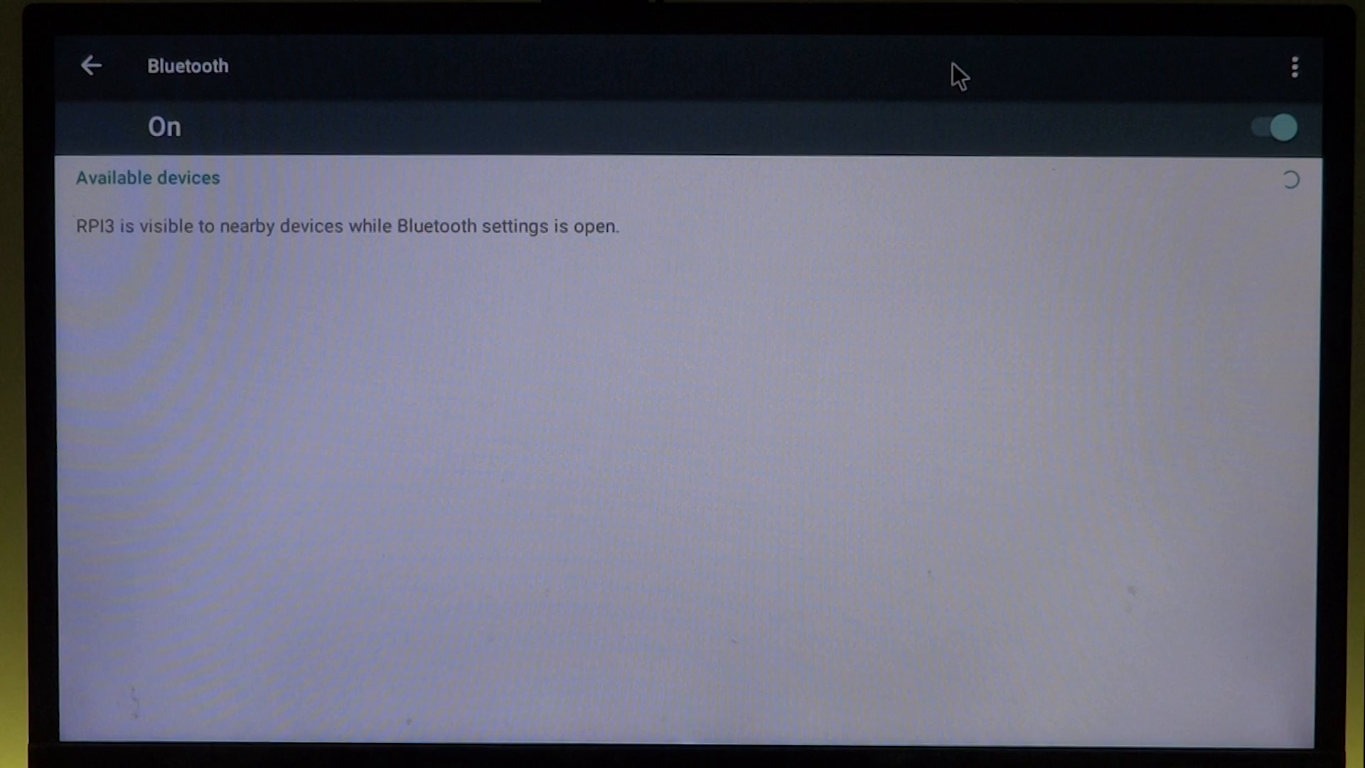
pyautogui.moveTo(1119, 106)
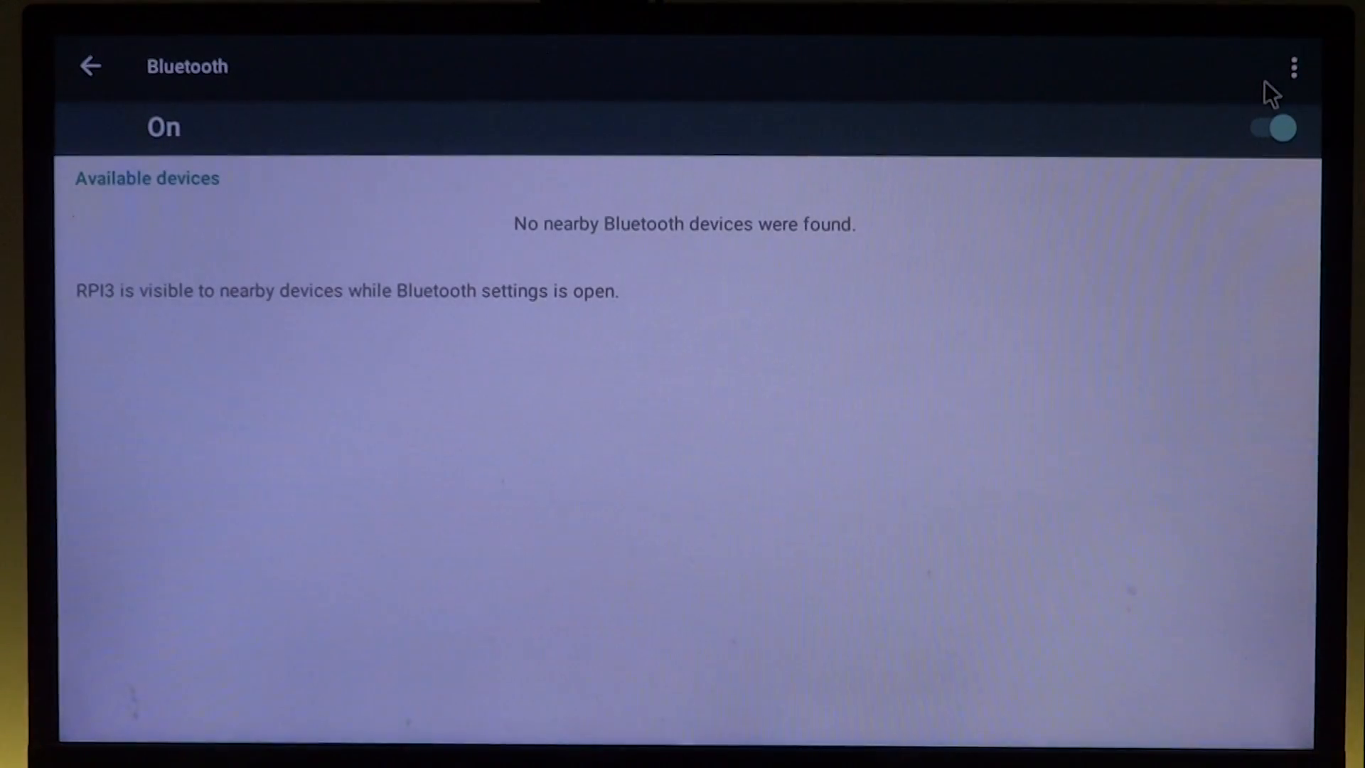
# Accept the incoming pairing request so Motorola Moto E joins Paired devices
pyautogui.click(1294, 67)
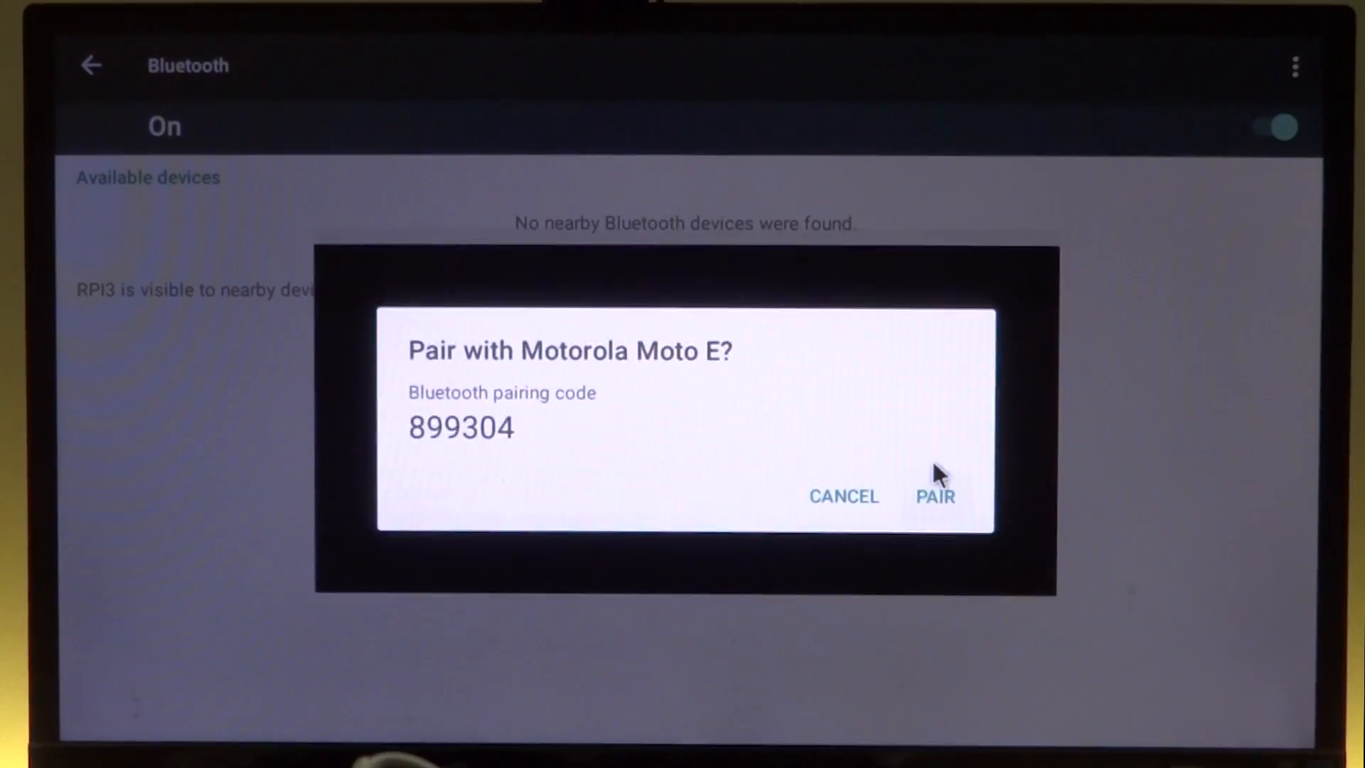
pyautogui.click(934, 496)
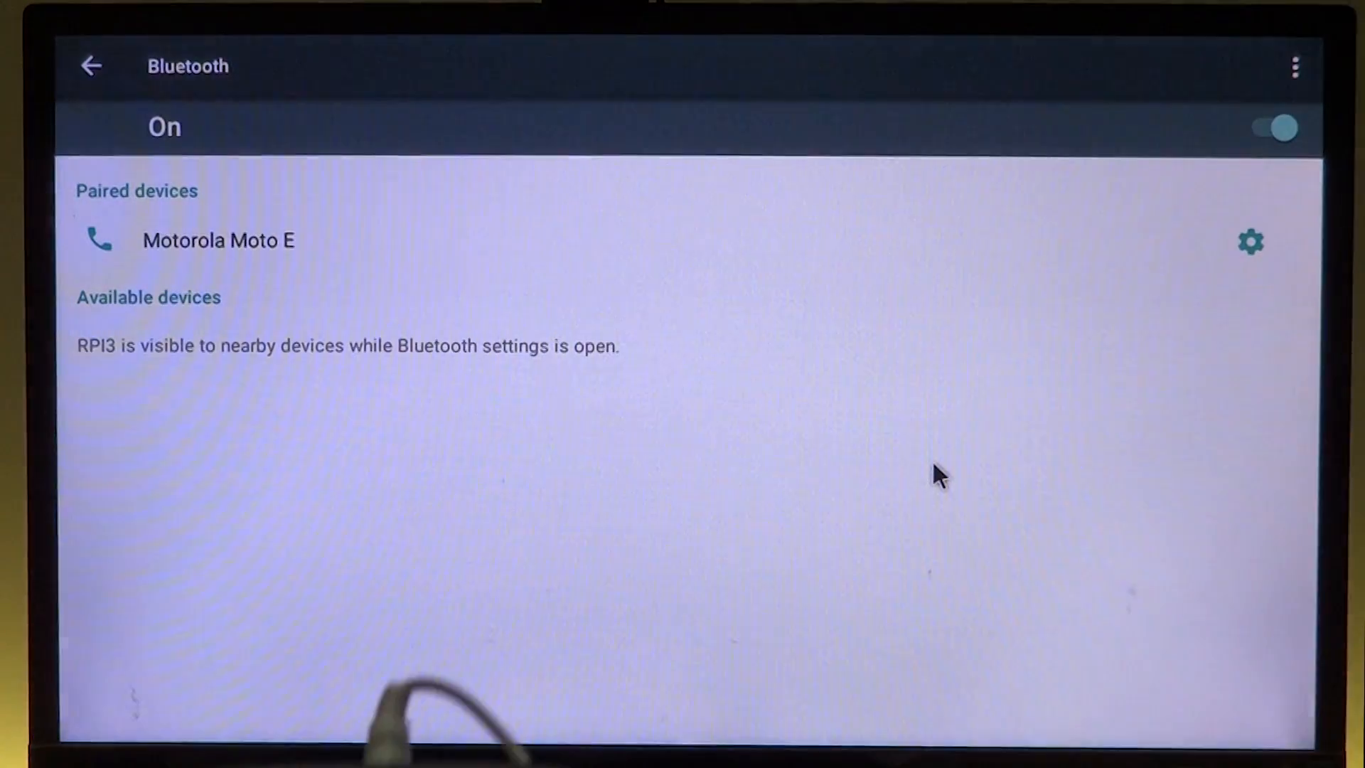